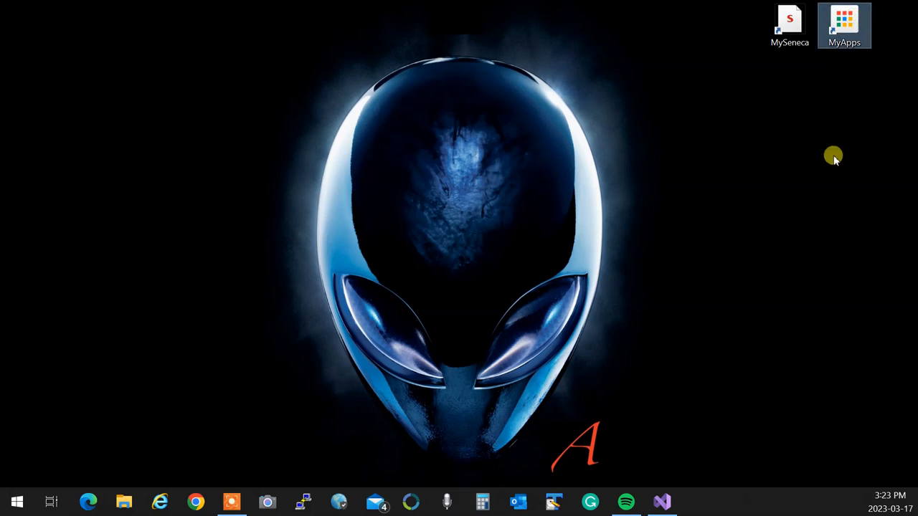
{"action": "mouse_move", "coordinate": [823, 95]}
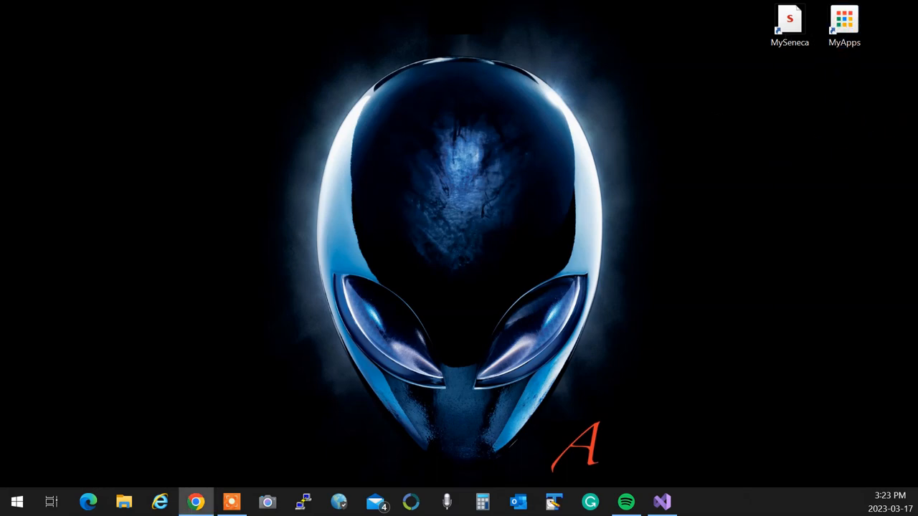
Sign in to Seneca MyApps, search the apps for 'notepad' and launch Notepad++.
{"action": "double_click", "coordinate": [843, 20]}
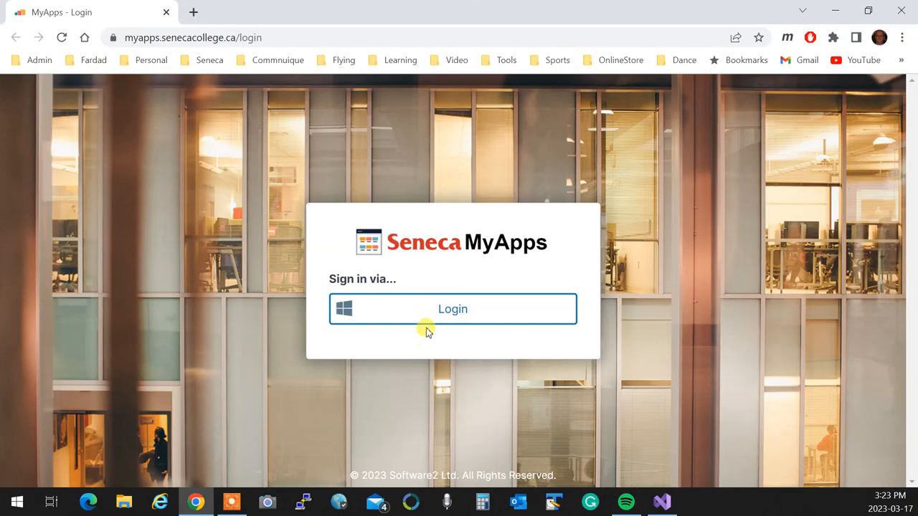
{"action": "left_click", "coordinate": [453, 309]}
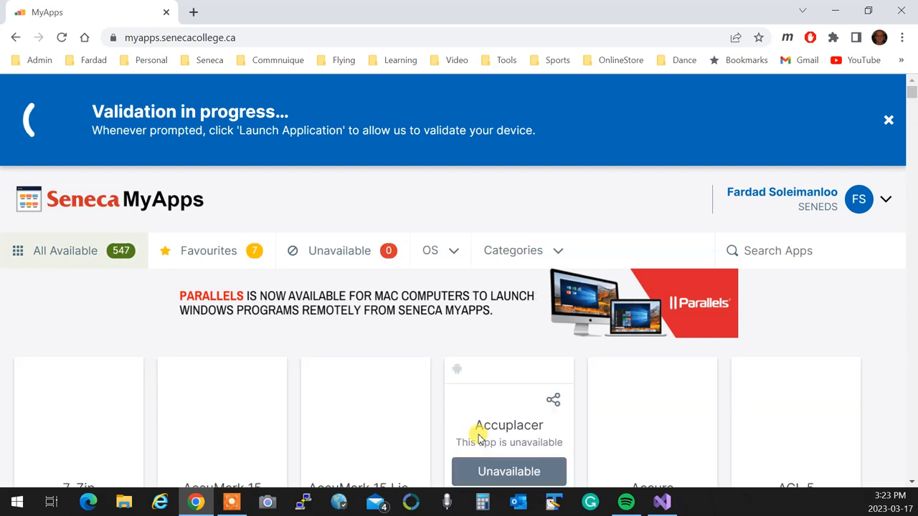
{"action": "left_click", "coordinate": [781, 198]}
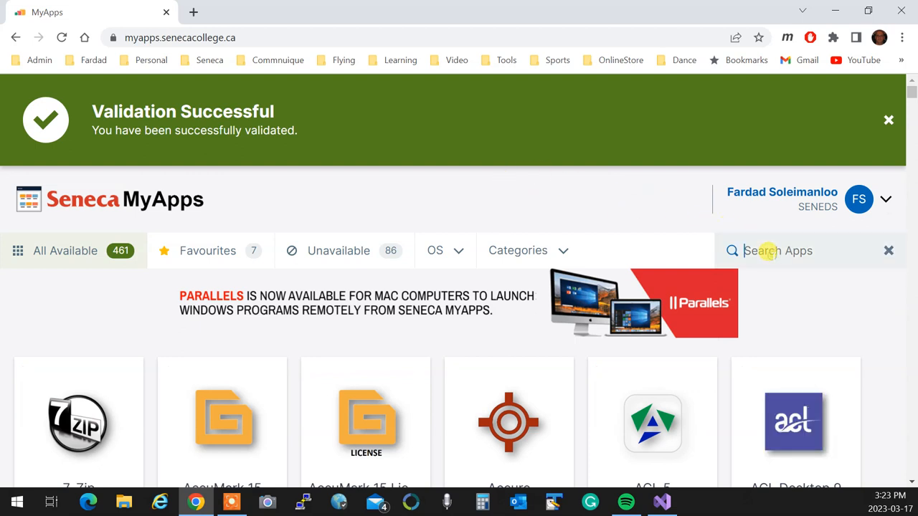
{"action": "type", "text": "notepad"}
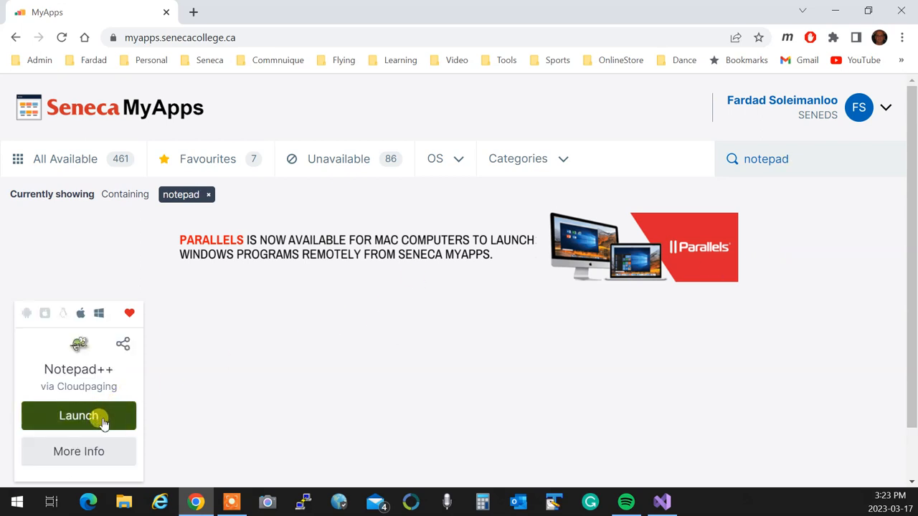
{"action": "left_click", "coordinate": [77, 415]}
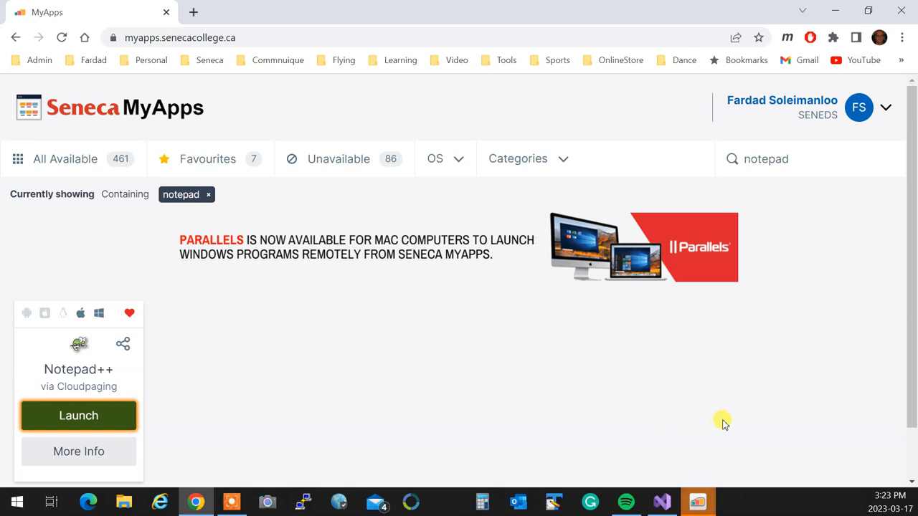
{"action": "mouse_move", "coordinate": [734, 405]}
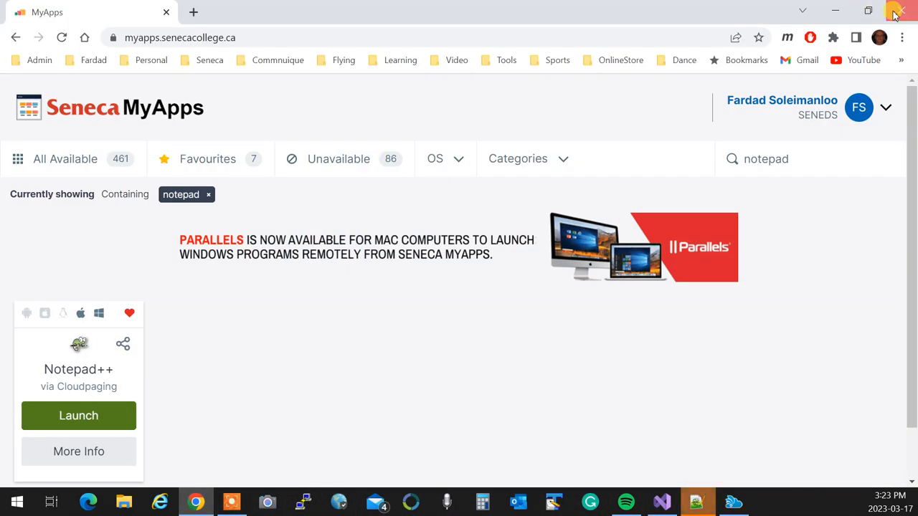
Minimize the browser and position the Notepad++ window on the right side of the screen.
{"action": "left_click", "coordinate": [78, 415]}
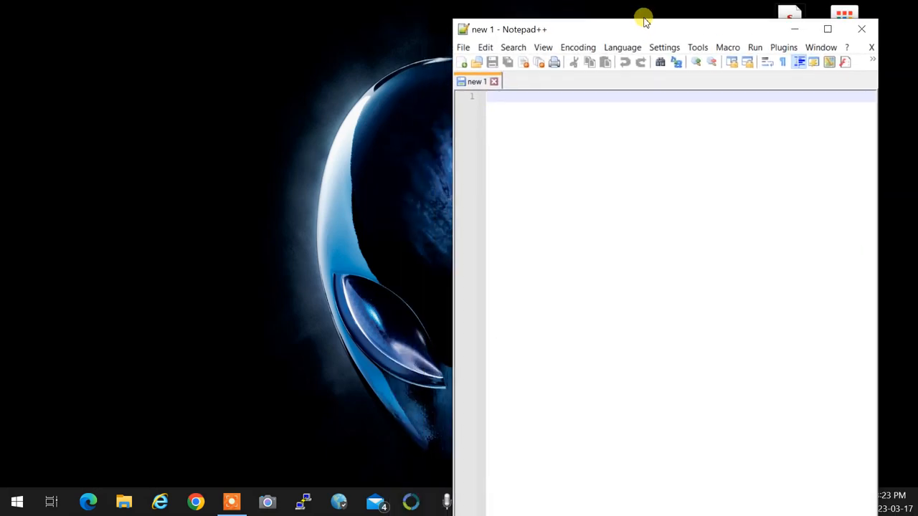
{"action": "left_click_drag", "start_coordinate": [643, 20], "coordinate": [674, 30]}
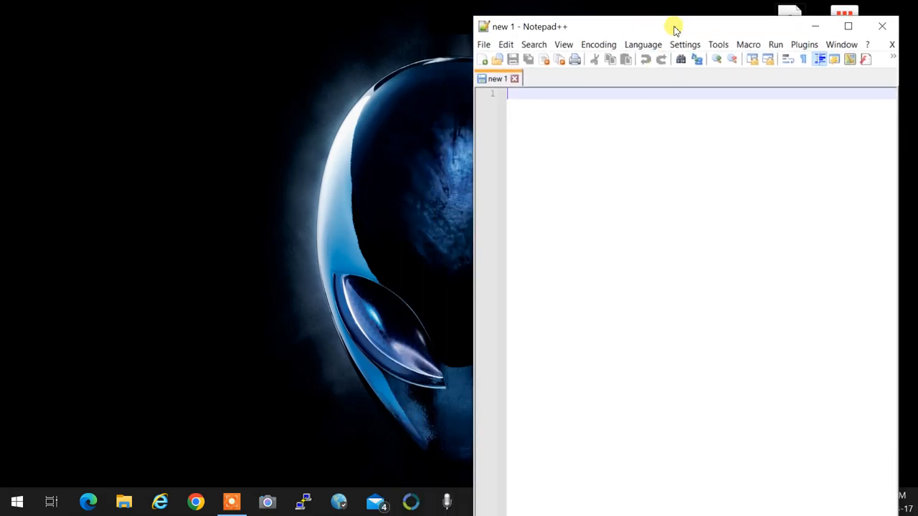
{"action": "left_click_drag", "start_coordinate": [674, 25], "coordinate": [695, 202]}
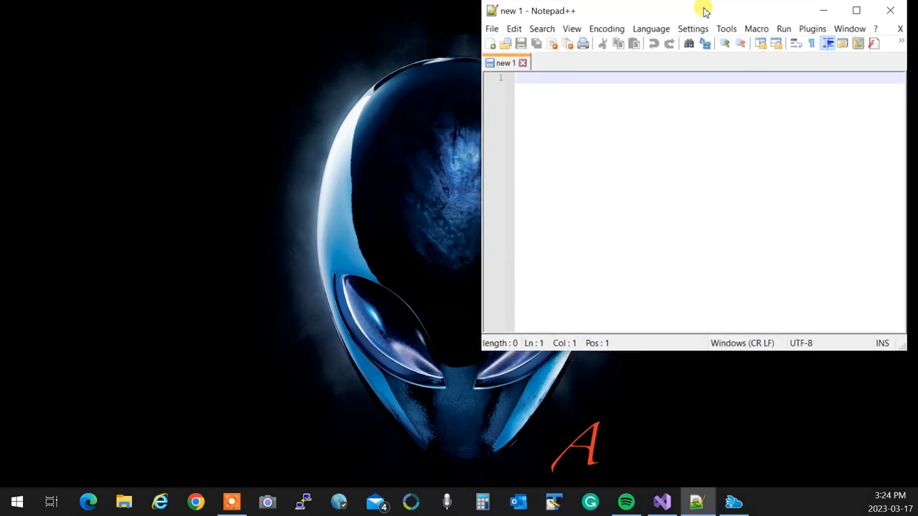
Save the empty new document as prg.c in the Documents folder.
{"action": "left_click", "coordinate": [492, 29]}
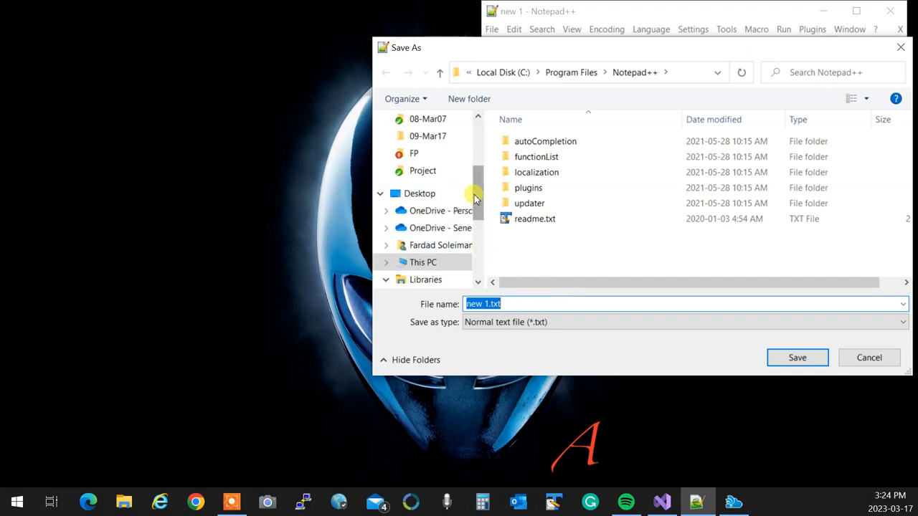
{"action": "left_click", "coordinate": [430, 175]}
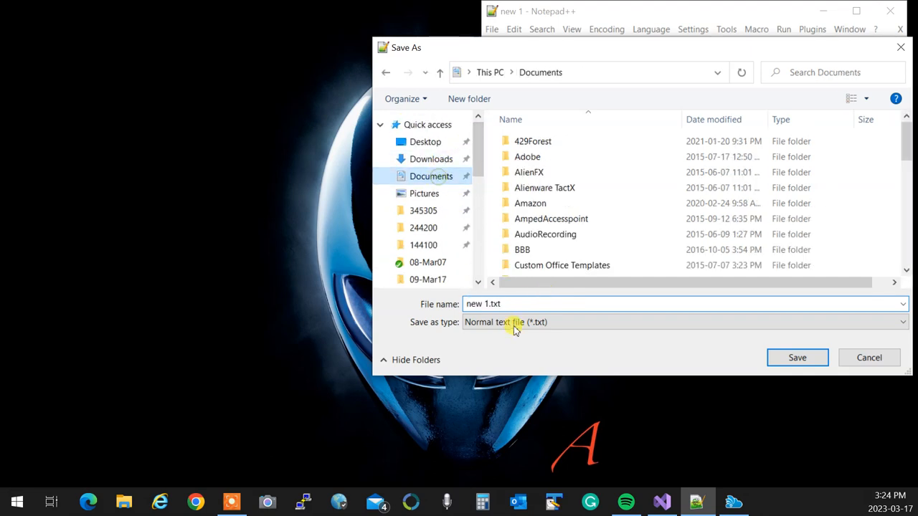
{"action": "type", "text": "prg"}
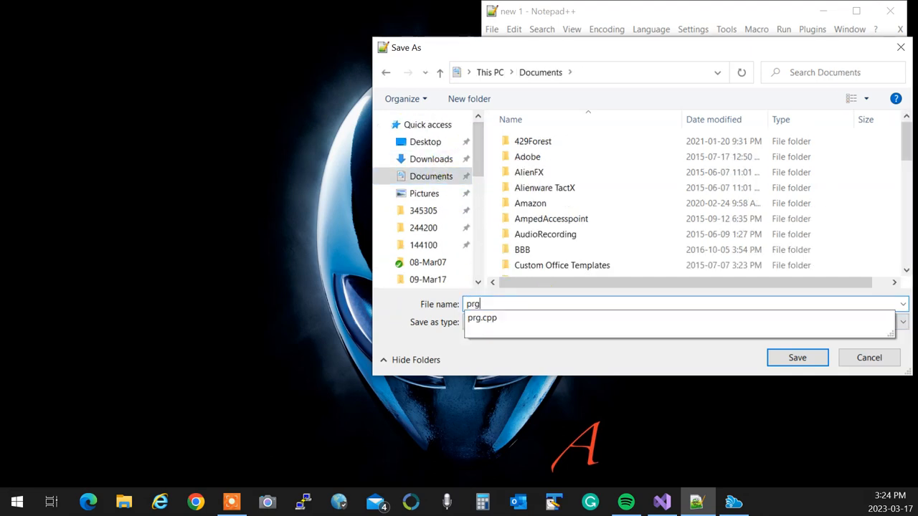
{"action": "left_click", "coordinate": [797, 357]}
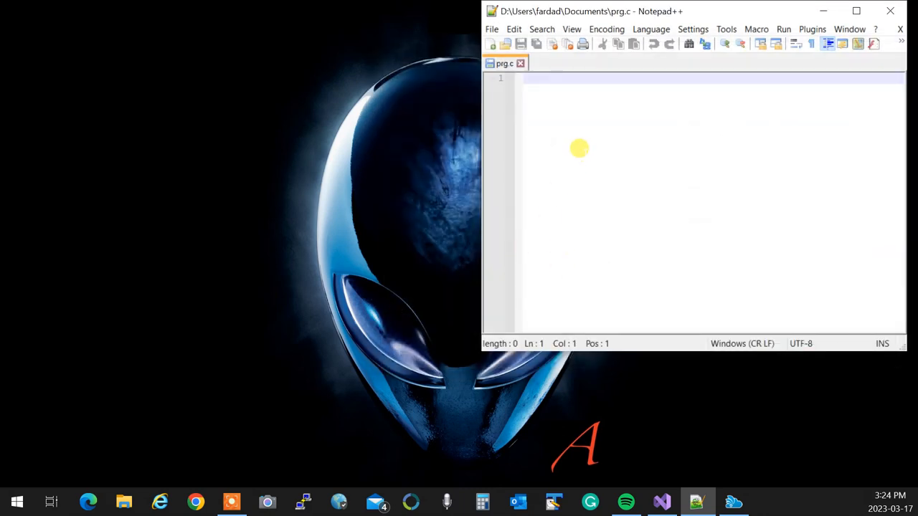
Write #include <stdio.h> followed by an empty int main(){ } body in prg.c.
{"action": "type", "text": "#Include"}
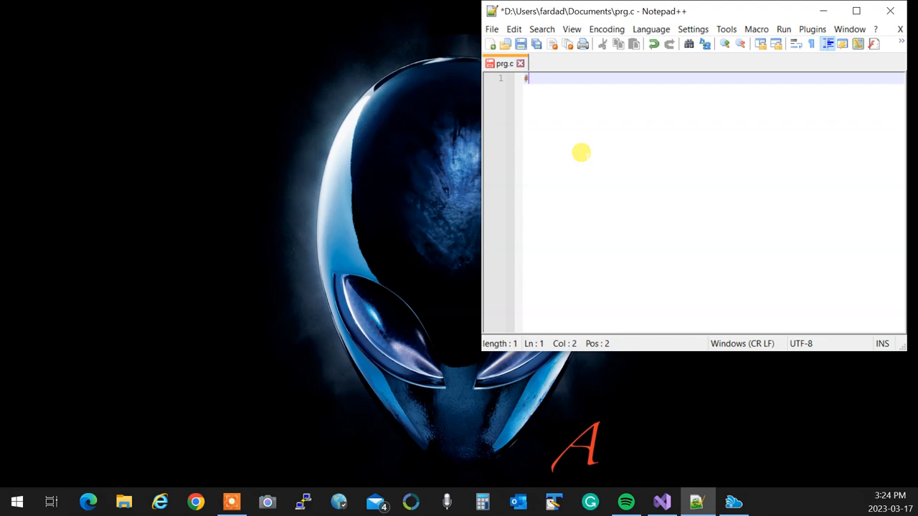
{"action": "type", "text": "include <i"}
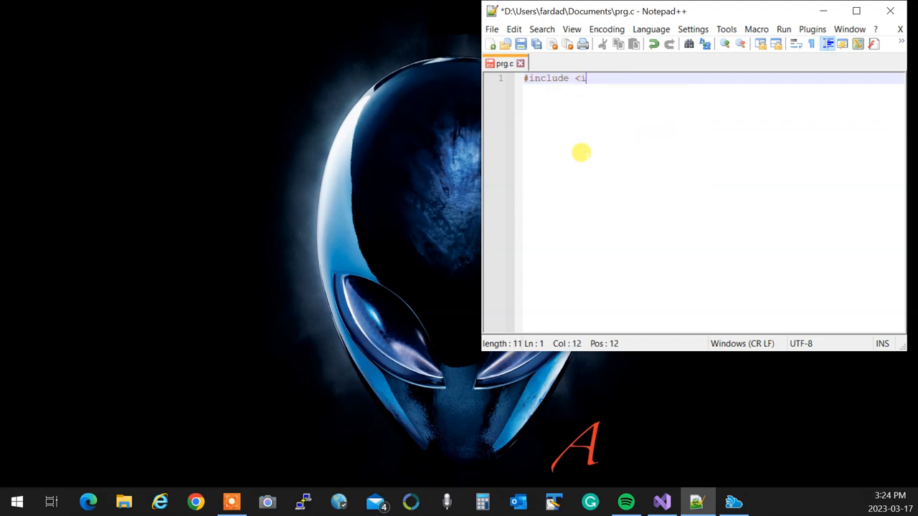
{"action": "type", "text": "stdio.h>"}
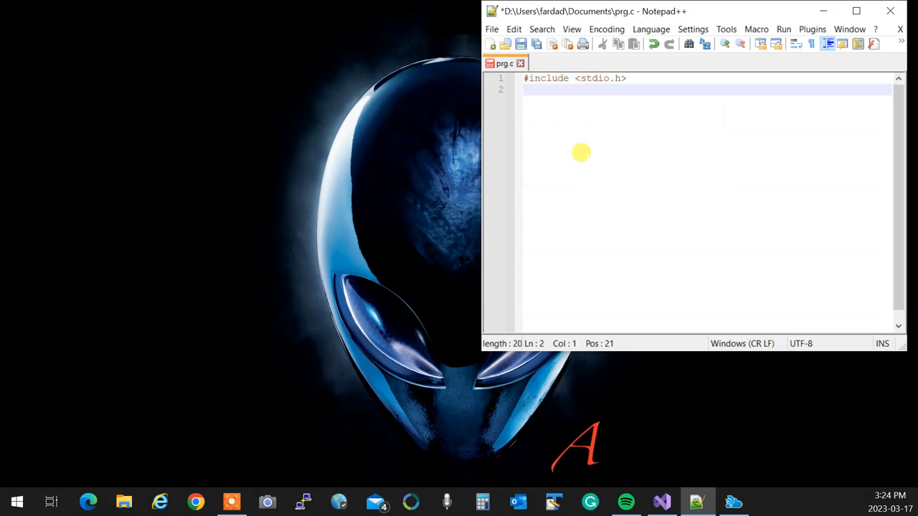
{"action": "type", "text": "i"}
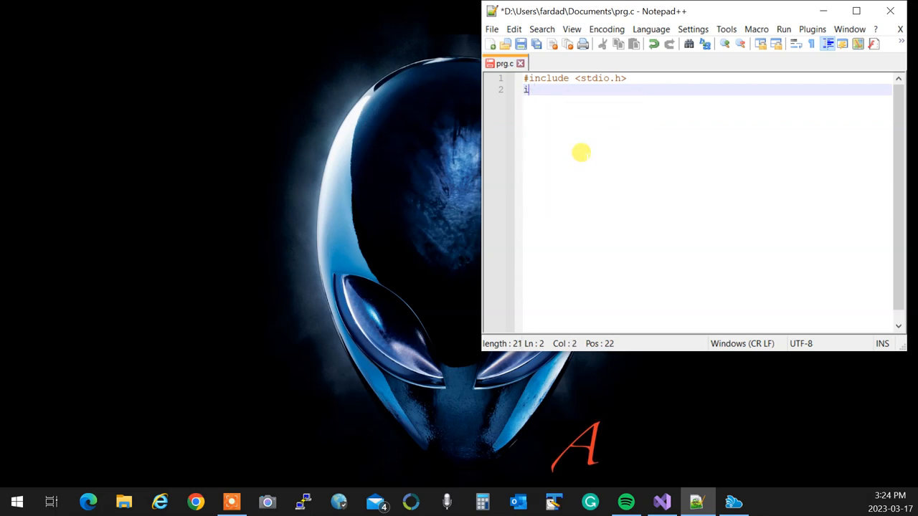
{"action": "type", "text": "nt main(){"}
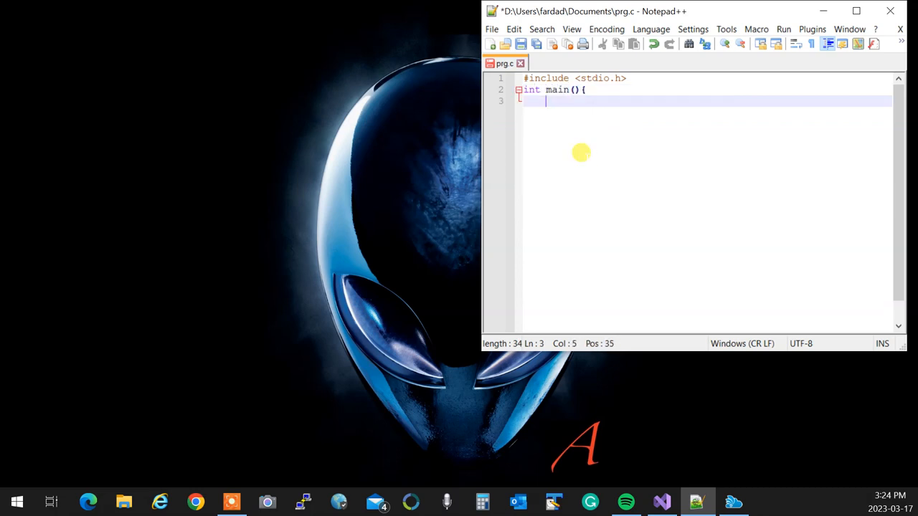
{"action": "type", "text": "}"}
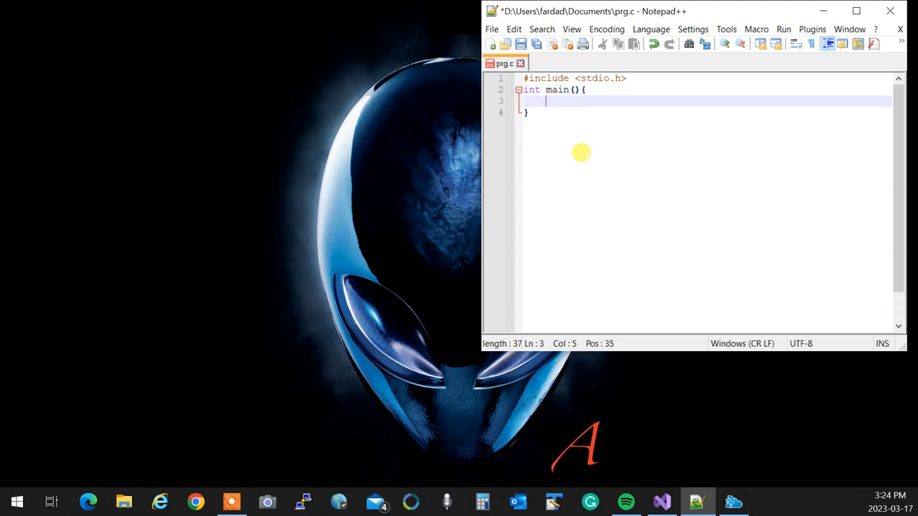
{"action": "mouse_move", "coordinate": [461, 231]}
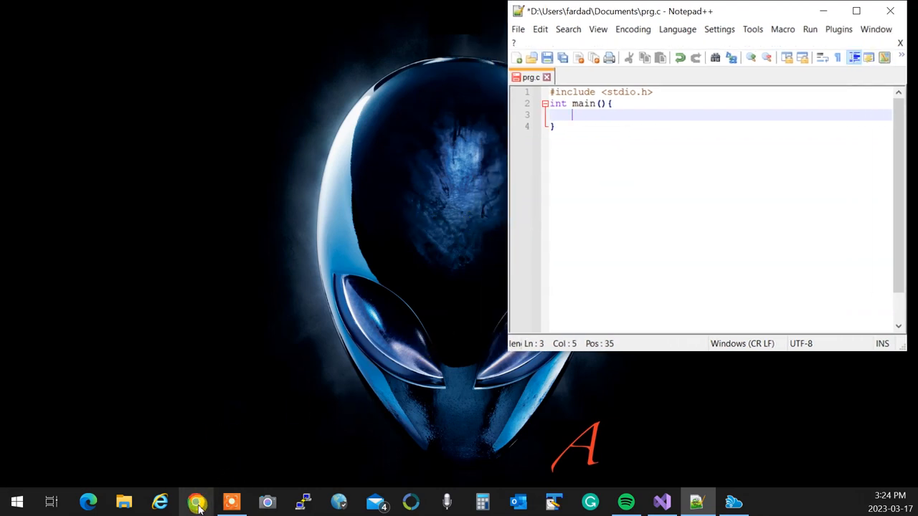
Return to the browser, sign in to Blackboard Learn and show the Courses list.
{"action": "left_click", "coordinate": [198, 502]}
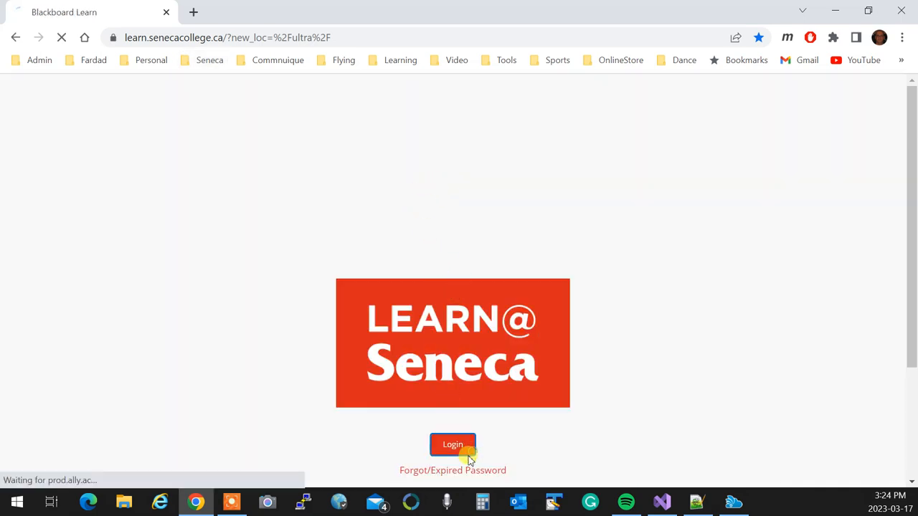
{"action": "left_click", "coordinate": [453, 445]}
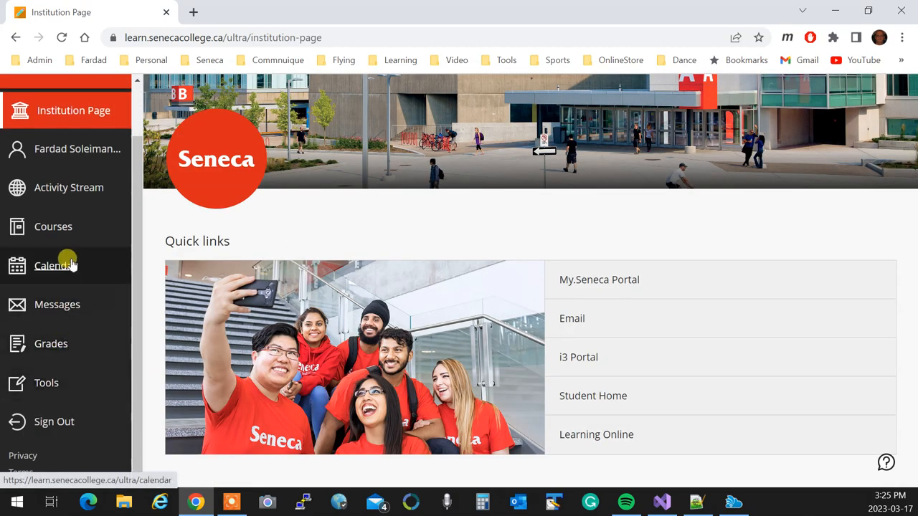
{"action": "left_click", "coordinate": [53, 227]}
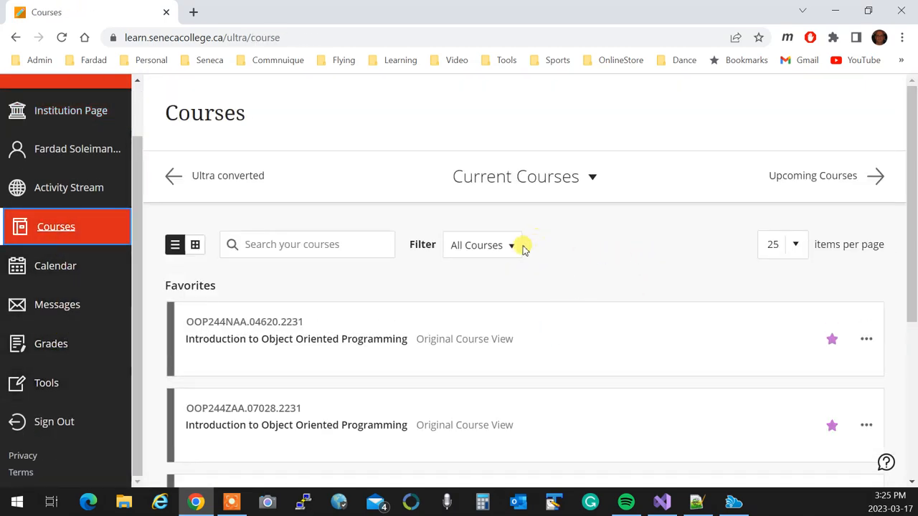
{"action": "left_click", "coordinate": [481, 244]}
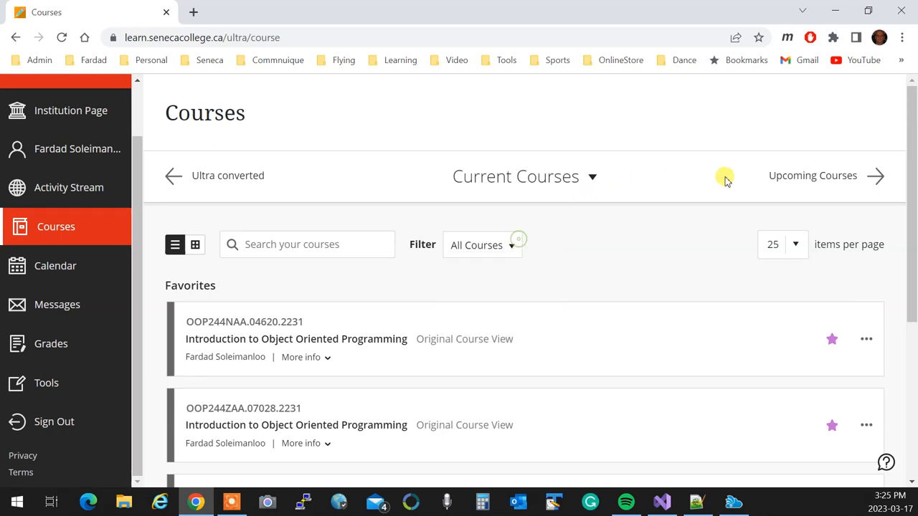
Filter courses to the SENEC-PSE-2227 term and open the OOP244NBBL.02332.2227 course.
{"action": "left_click", "coordinate": [523, 176]}
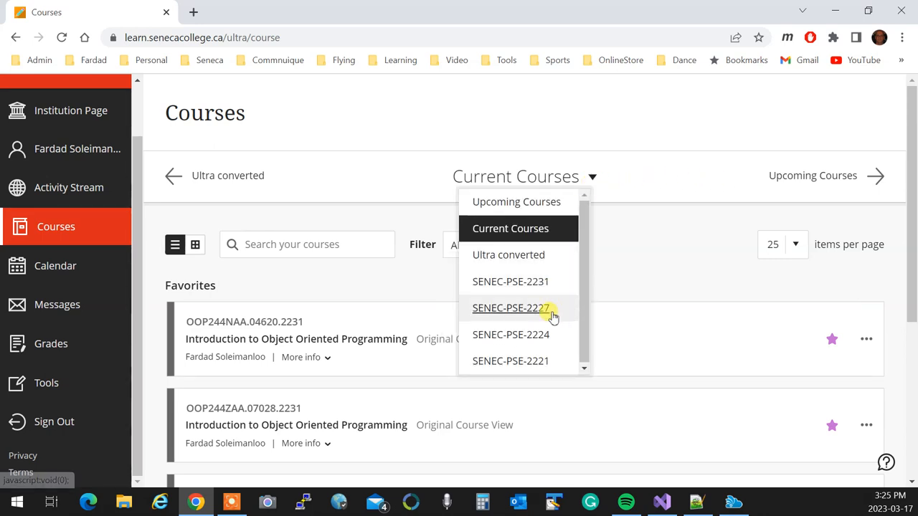
{"action": "left_click", "coordinate": [510, 307]}
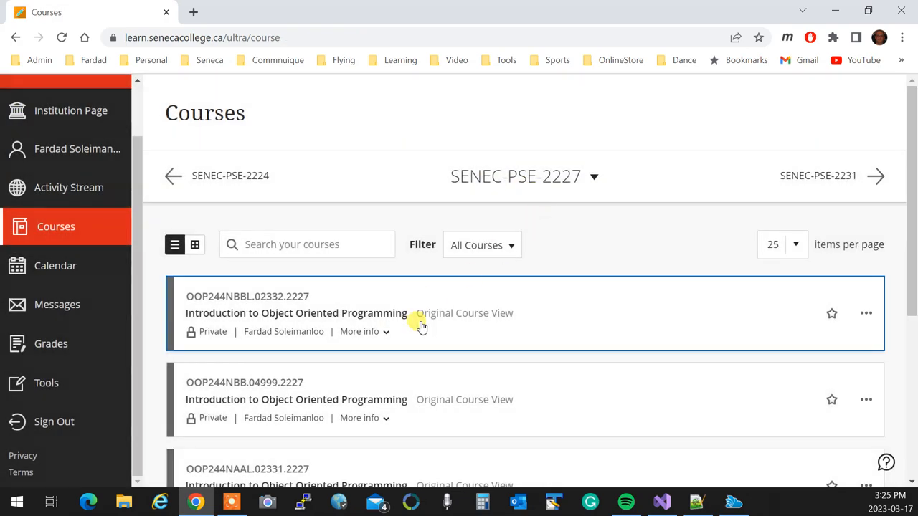
{"action": "left_click", "coordinate": [593, 177]}
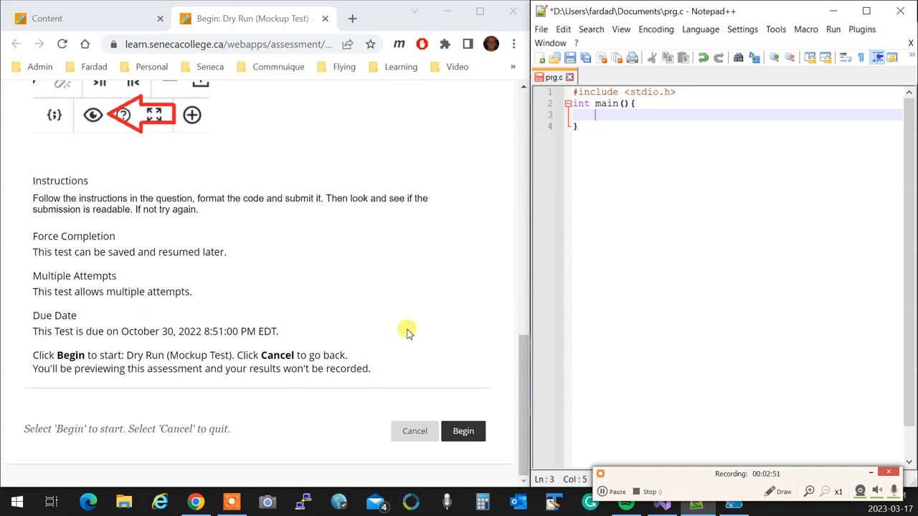
{"action": "left_click", "coordinate": [462, 431]}
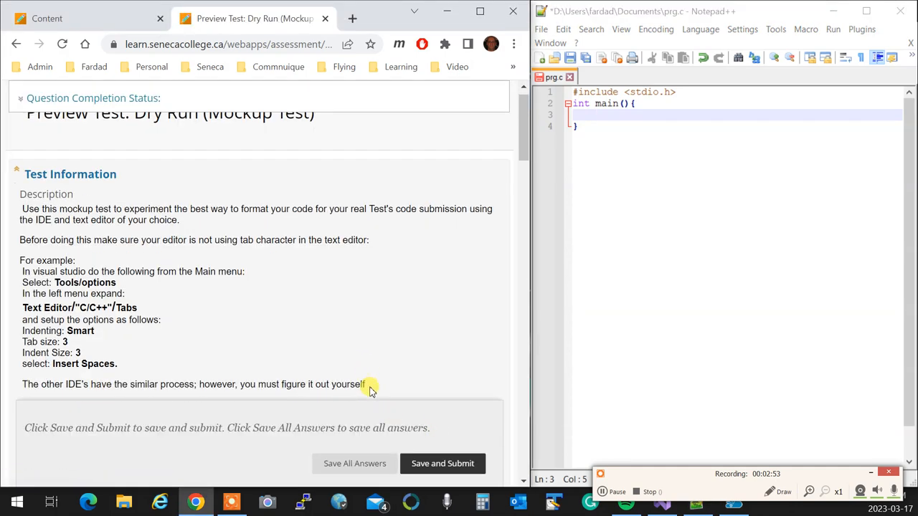
{"action": "scroll", "scroll_direction": "down", "scroll_amount": 3}
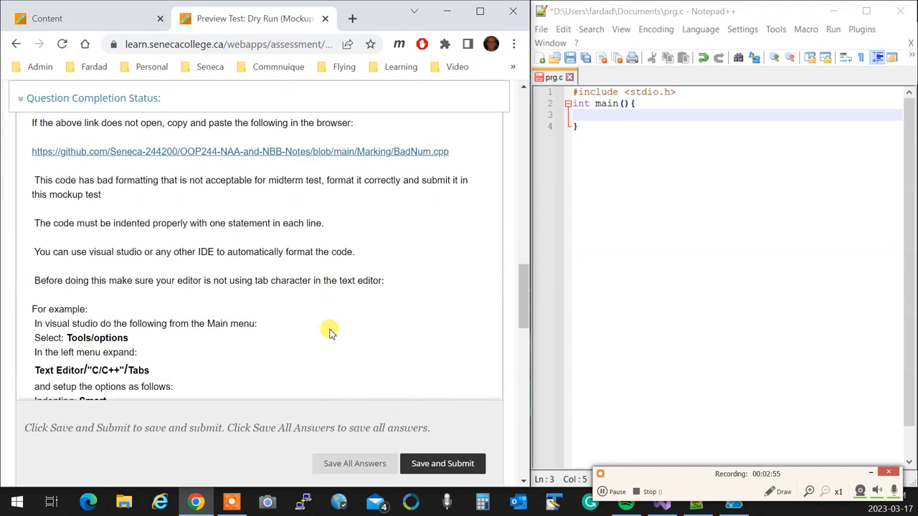
{"action": "scroll", "scroll_direction": "down", "scroll_amount": 3}
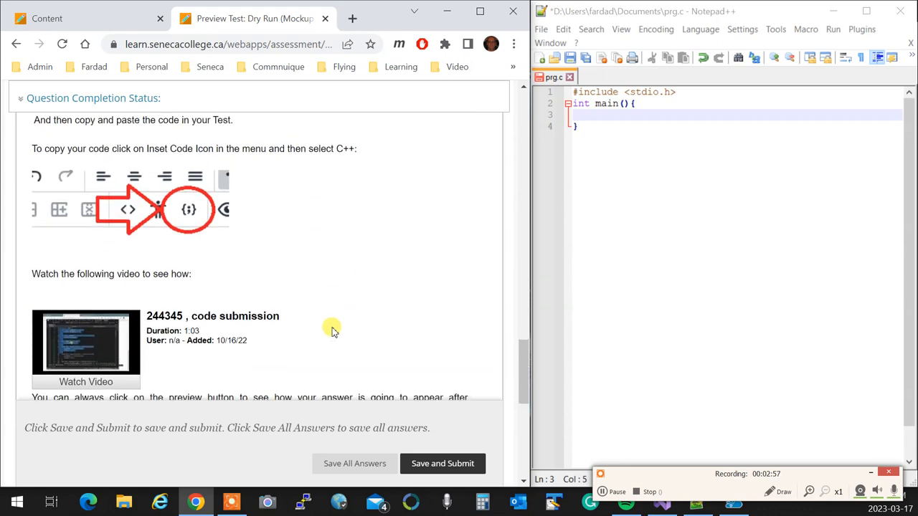
{"action": "scroll", "scroll_direction": "down", "scroll_amount": 3}
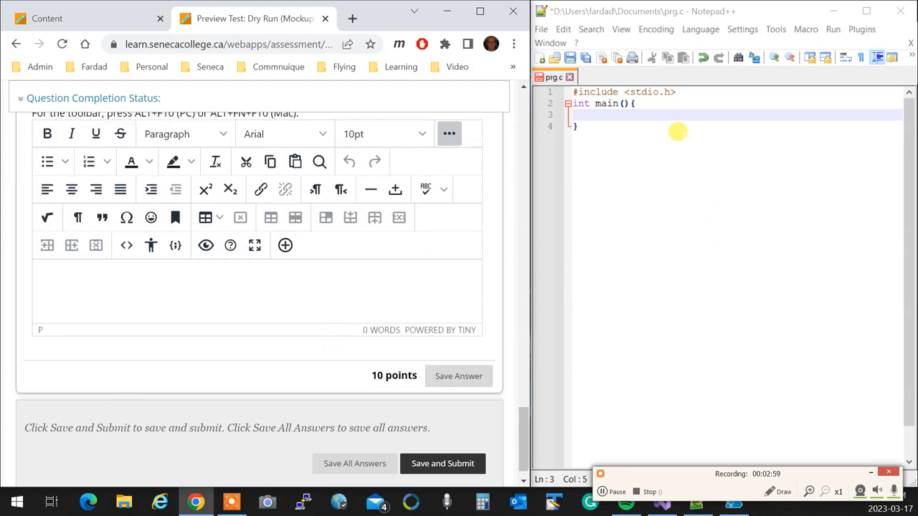
{"action": "scroll", "scroll_direction": "down", "scroll_amount": 3}
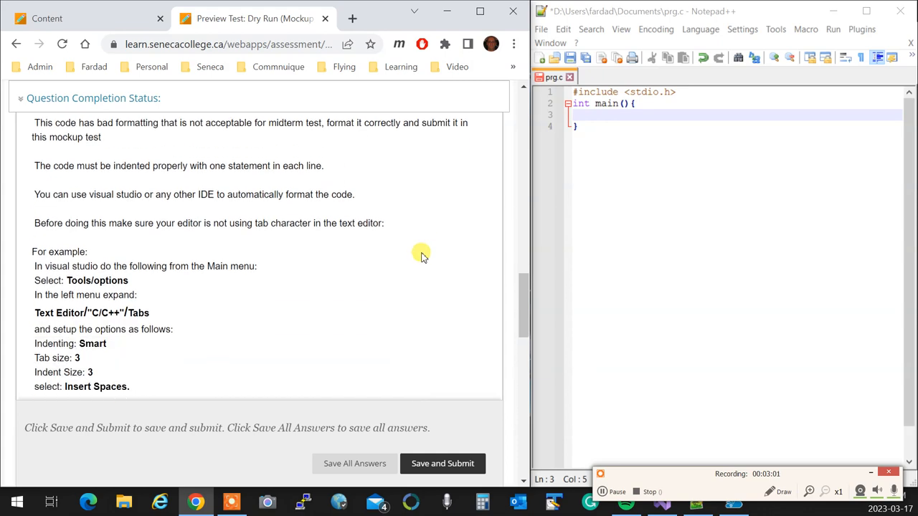
{"action": "scroll", "scroll_direction": "down", "scroll_amount": 3}
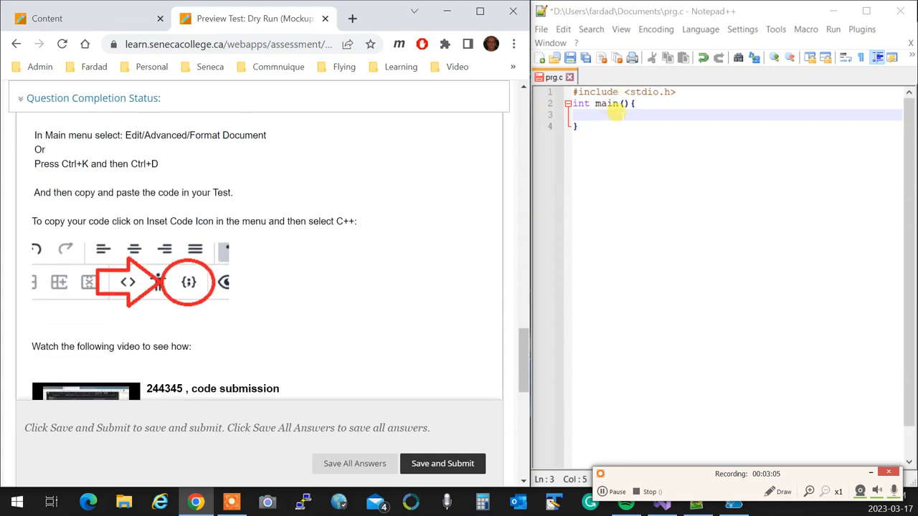
{"action": "mouse_move", "coordinate": [728, 132]}
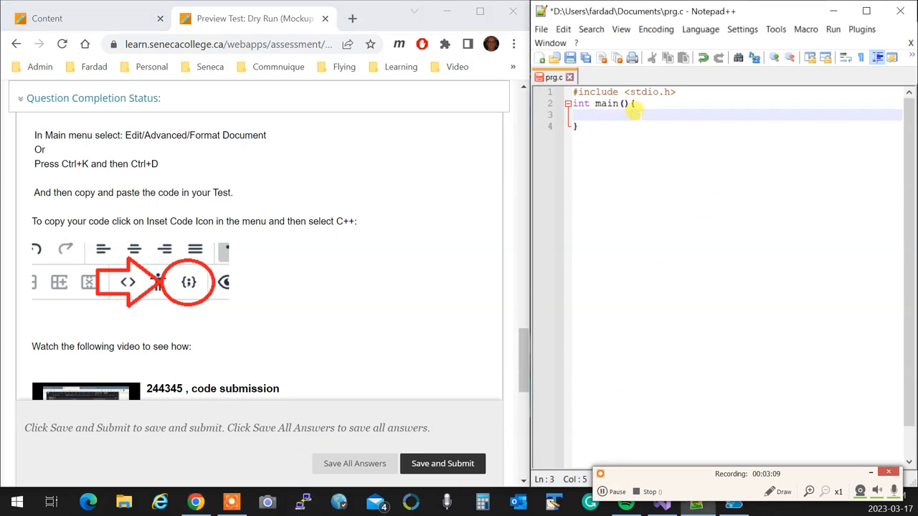
Declare int i = 0; and a for(i=0;i<20;i++){ } loop inside main.
{"action": "type", "text": "innt"}
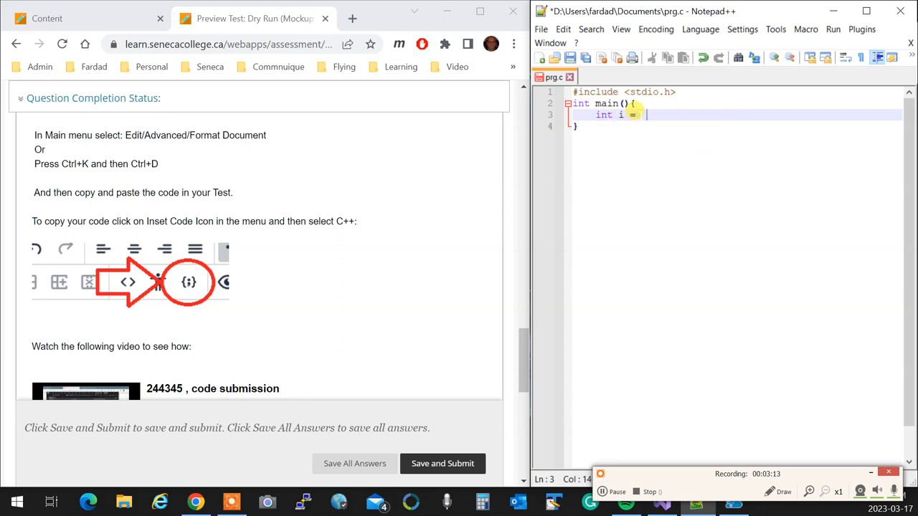
{"action": "type", "text": "f"}
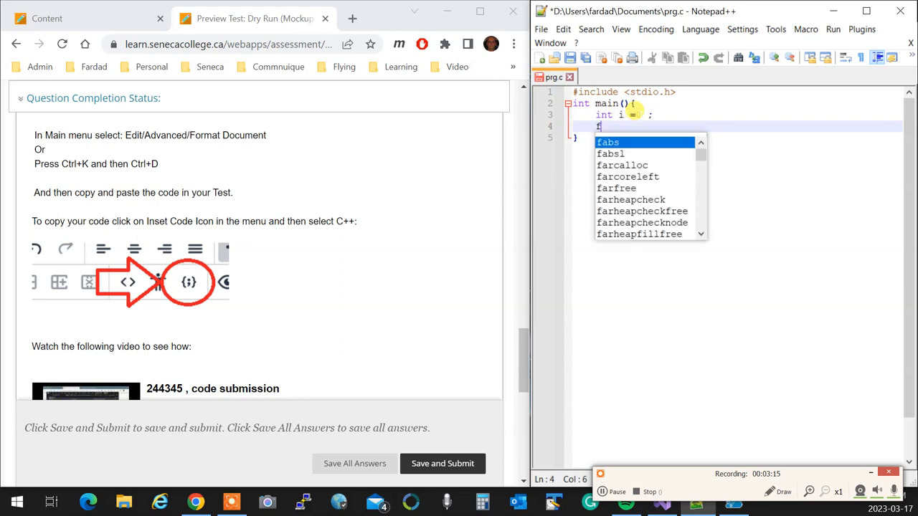
{"action": "type", "text": "or(i=0;i<"}
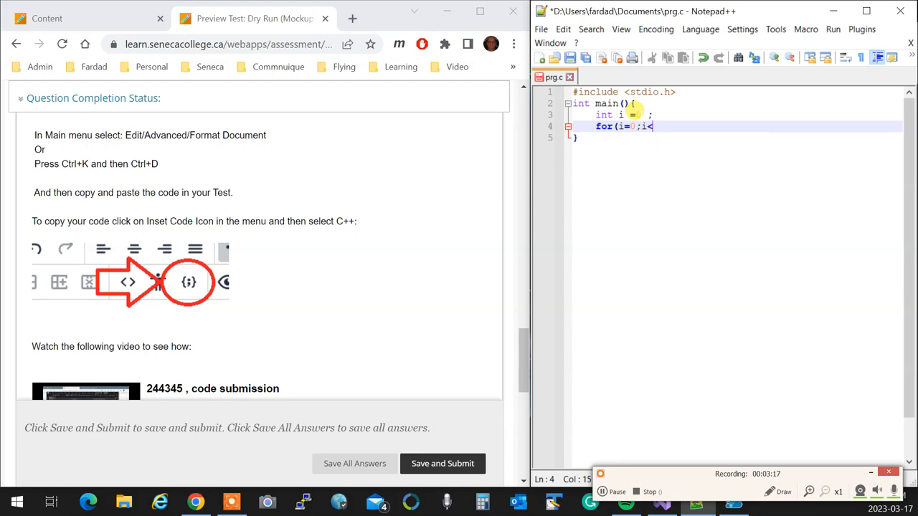
{"action": "type", "text": "20;i++"}
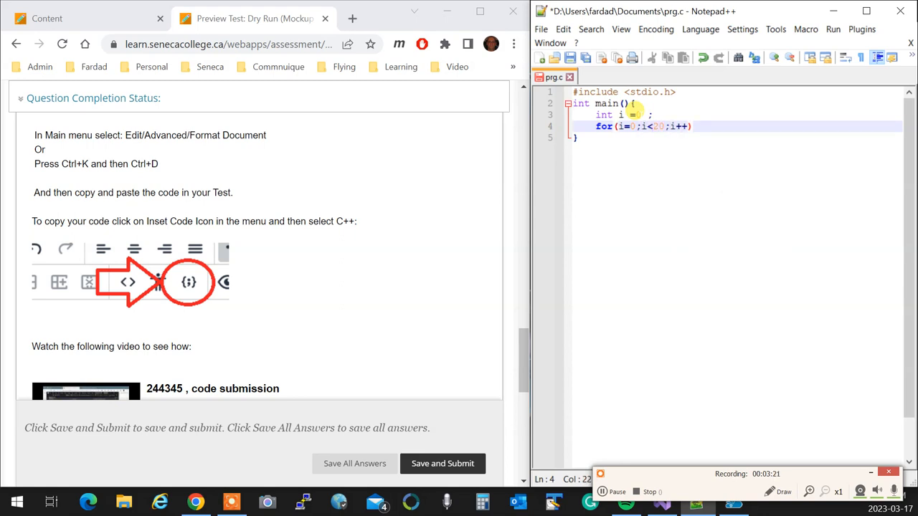
{"action": "type", "text": "{"}
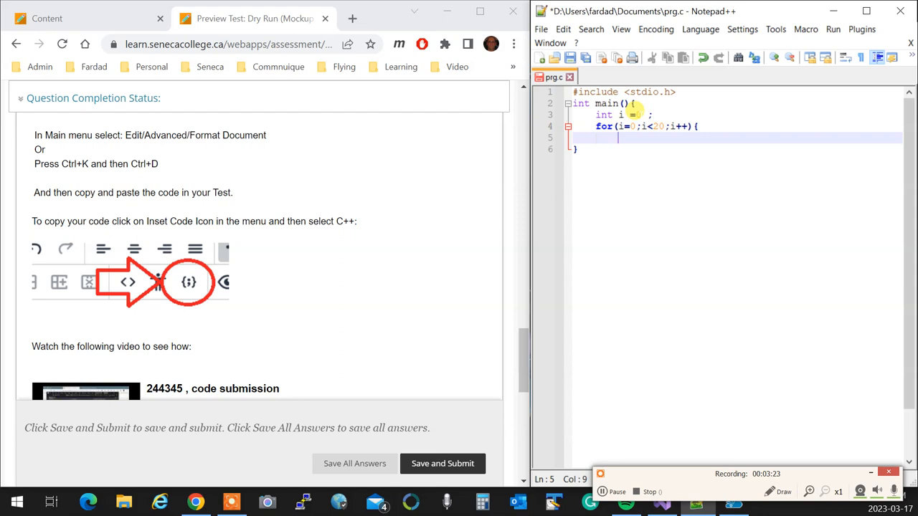
{"action": "type", "text": "}"}
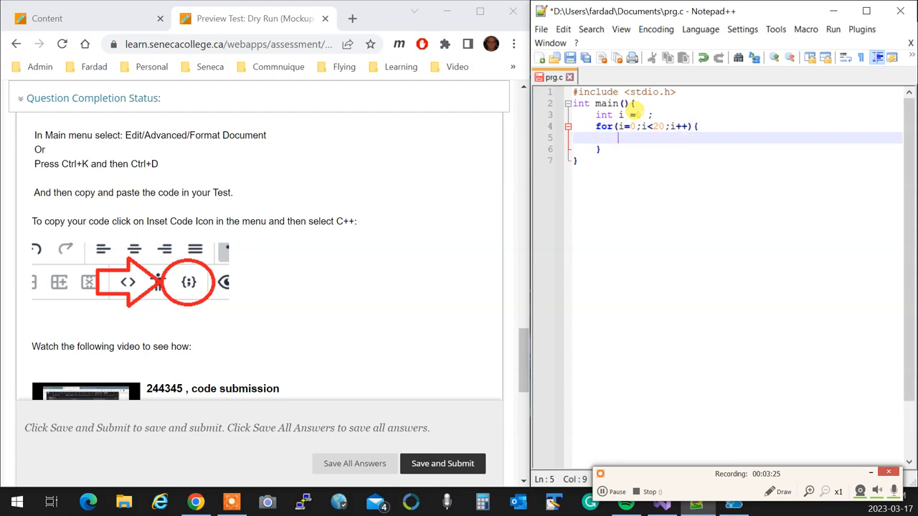
Add printf("doing fake test\n"); inside the loop body.
{"action": "type", "text": "print"}
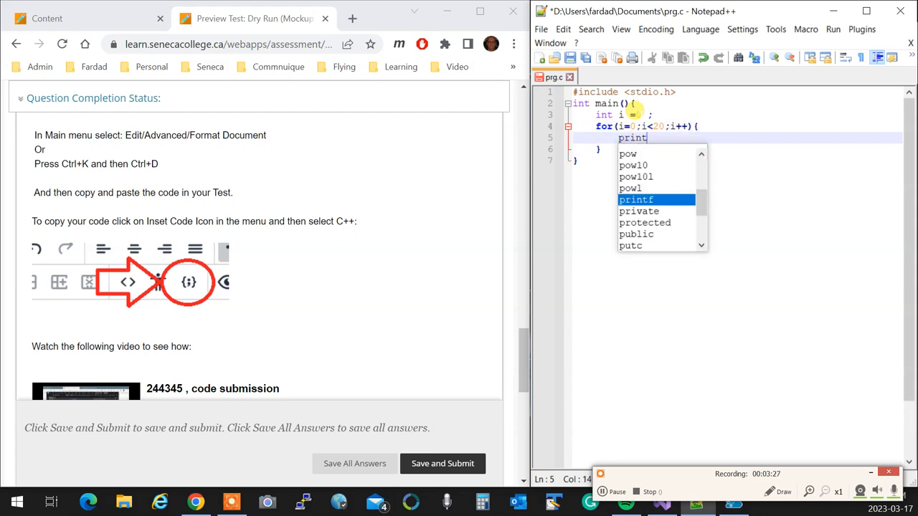
{"action": "type", "text": "f(\"doing f"}
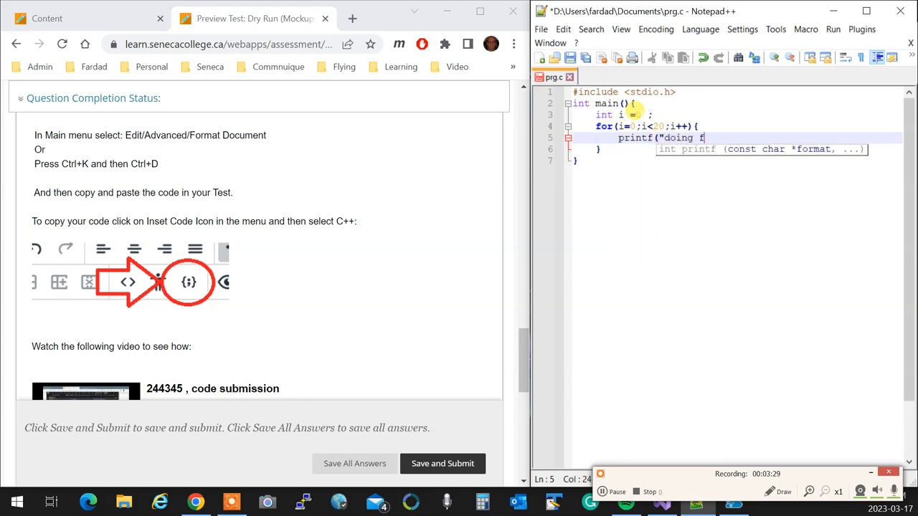
{"action": "type", "text": "ake test"}
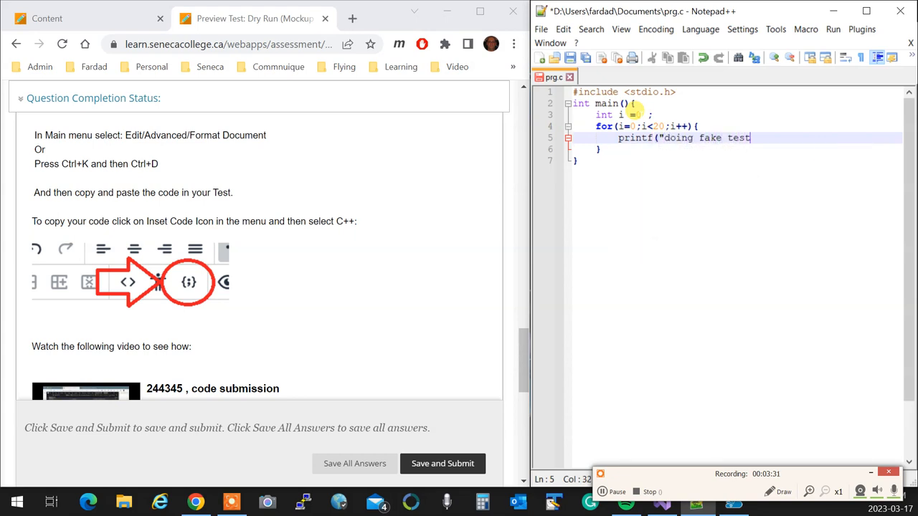
{"action": "type", "text": "\\n)\""}
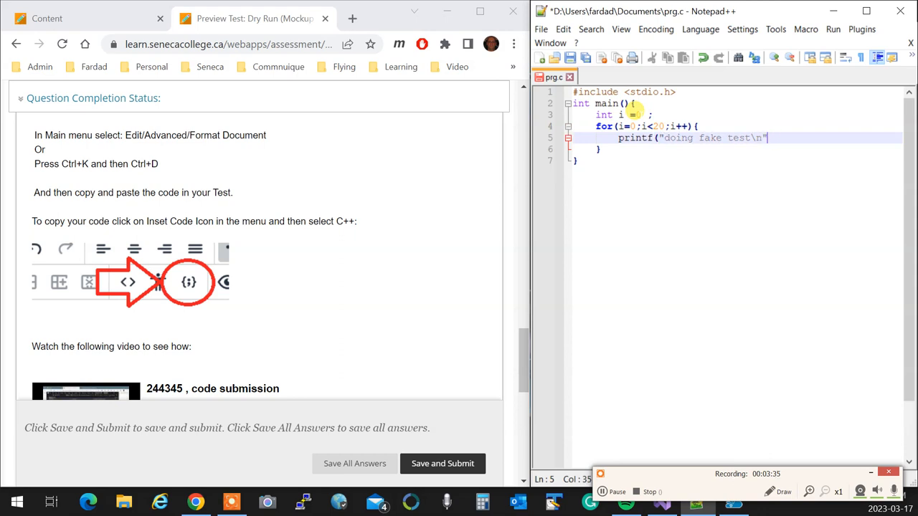
{"action": "type", "text": ");"}
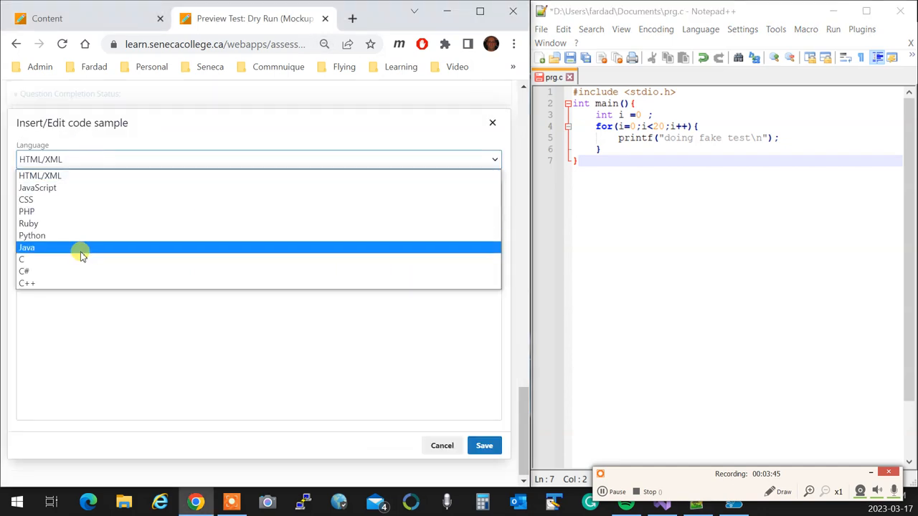
Choose C as the code sample language for the pasted loop program.
{"action": "left_click", "coordinate": [21, 258]}
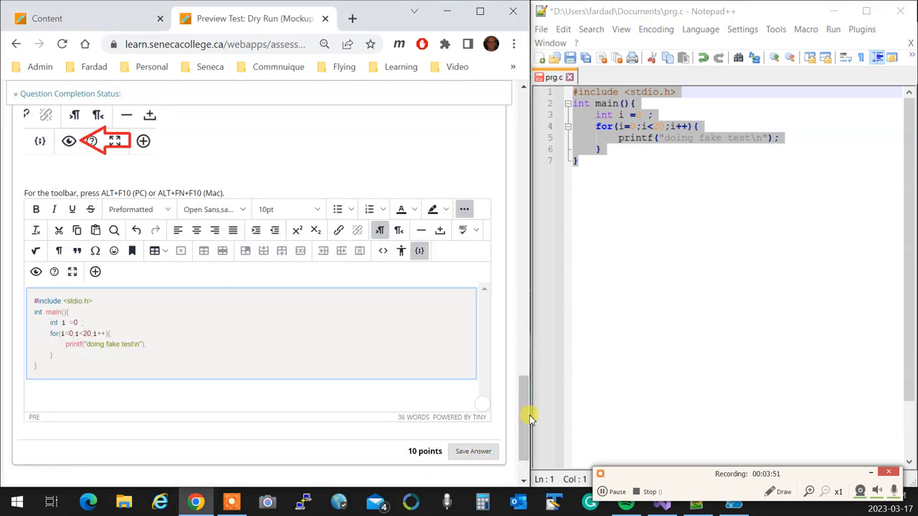
Save the answer containing the C code sample so it shows Saved.
{"action": "left_click", "coordinate": [473, 450]}
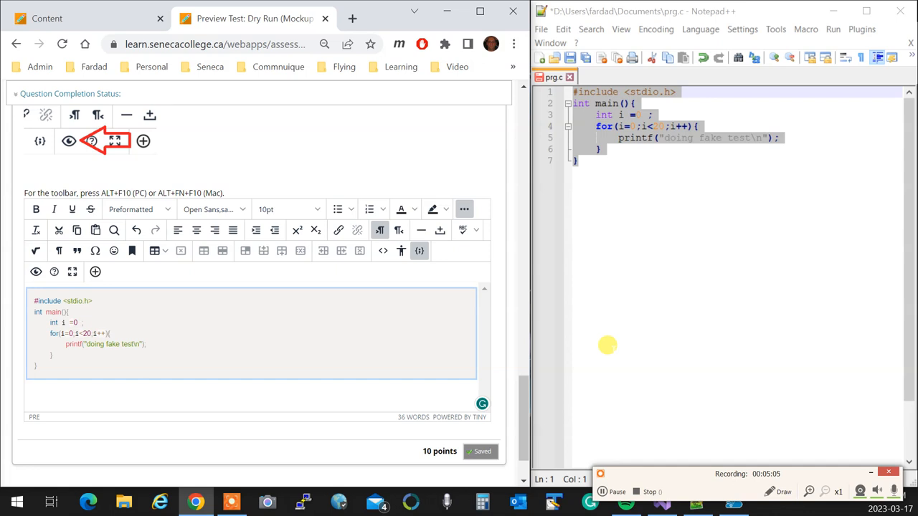
{"action": "mouse_move", "coordinate": [648, 227]}
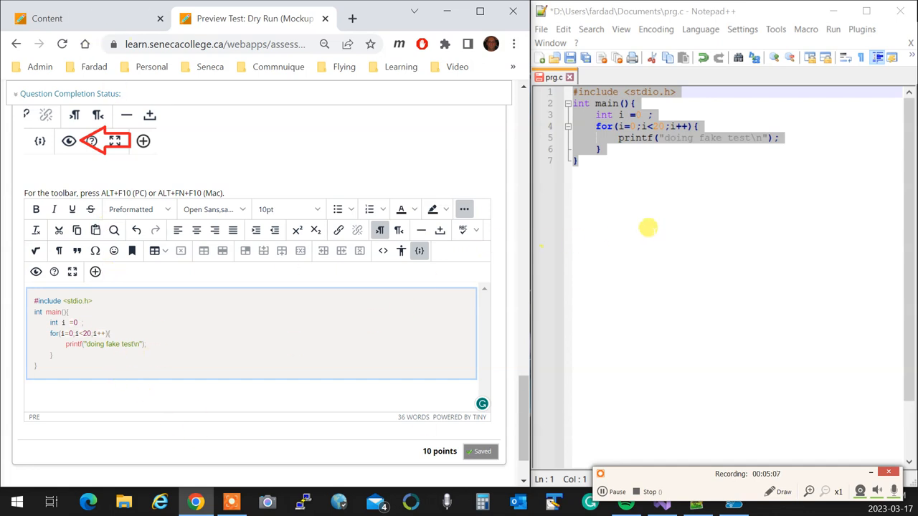
{"action": "mouse_move", "coordinate": [92, 393]}
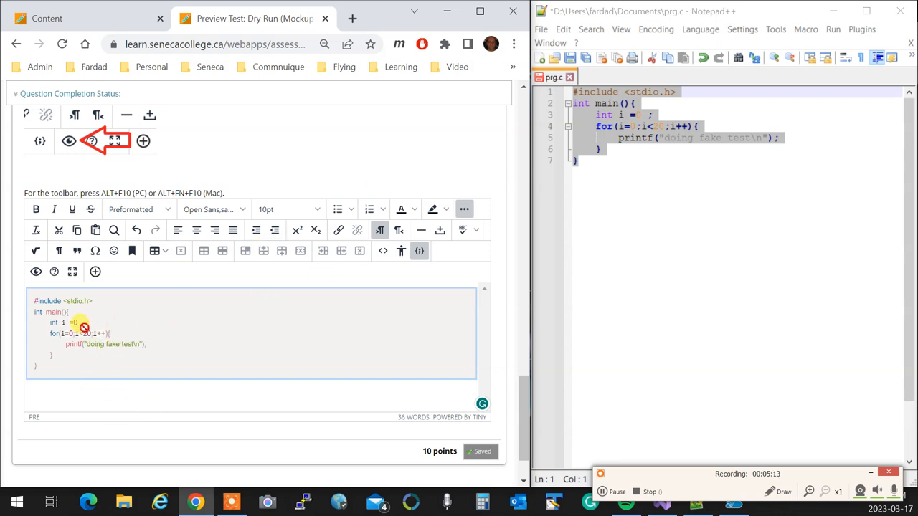
Reopen the code sample, paste the program version with blank lines between statements, and save it.
{"action": "left_click", "coordinate": [89, 141]}
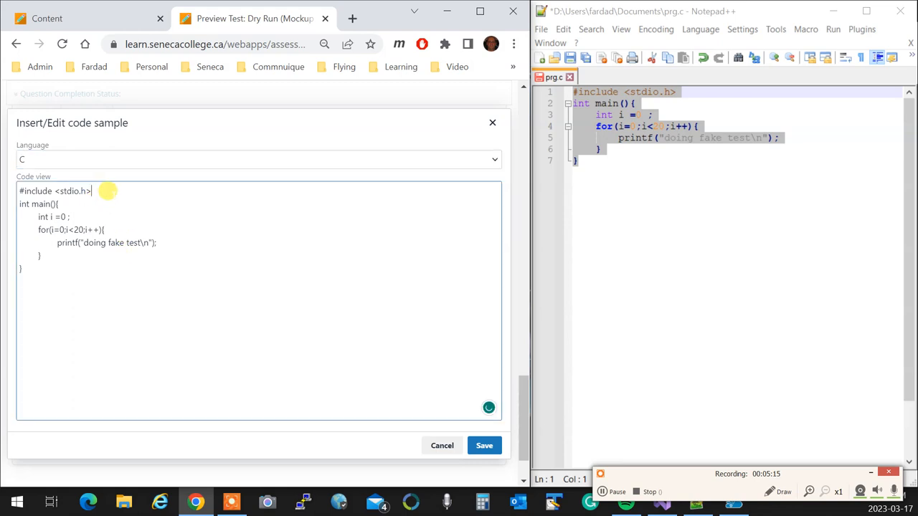
{"action": "key", "text": "Enter"}
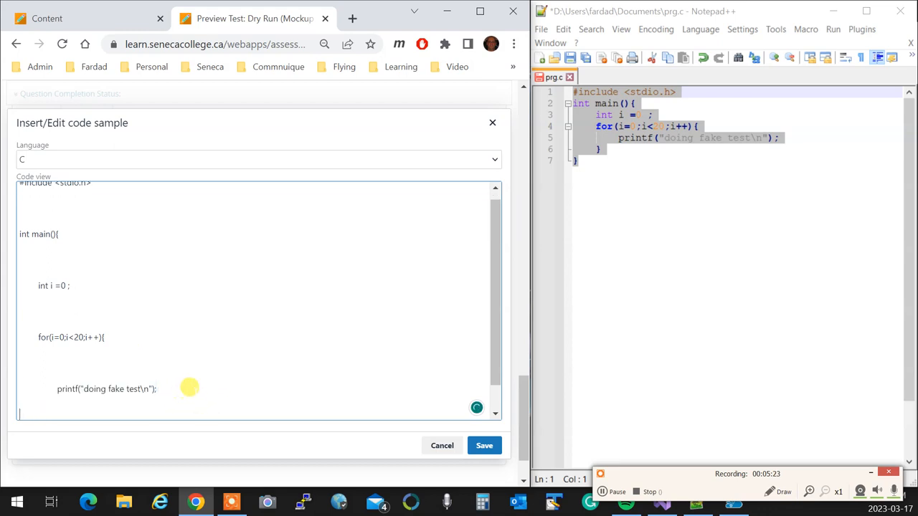
{"action": "scroll", "scroll_direction": "down", "scroll_amount": 3}
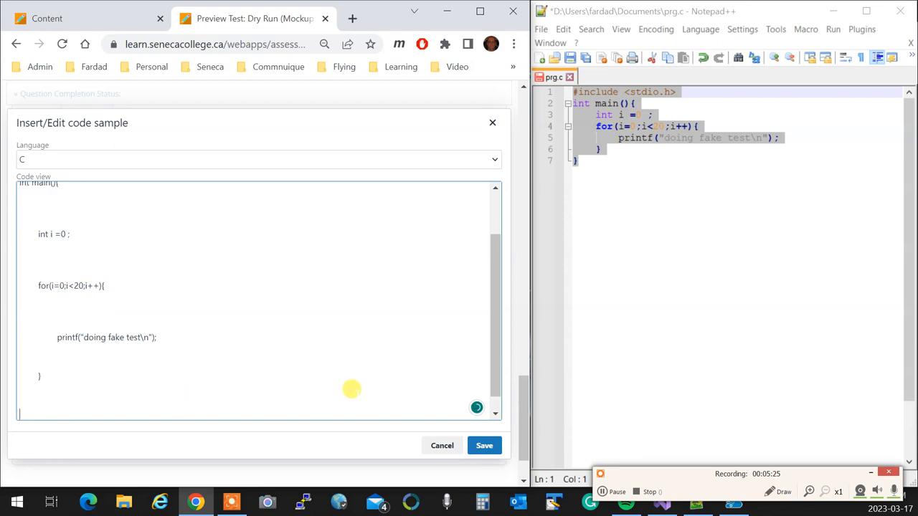
{"action": "left_click", "coordinate": [485, 444]}
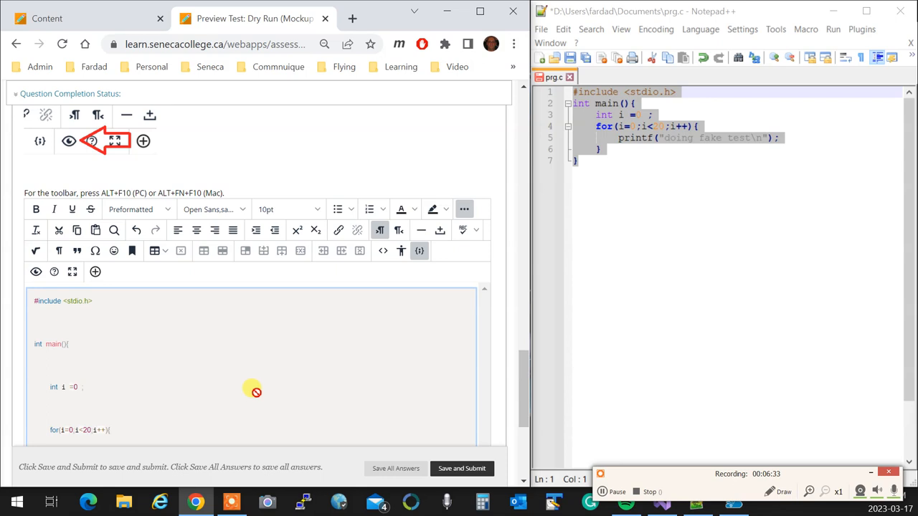
{"action": "mouse_move", "coordinate": [222, 336]}
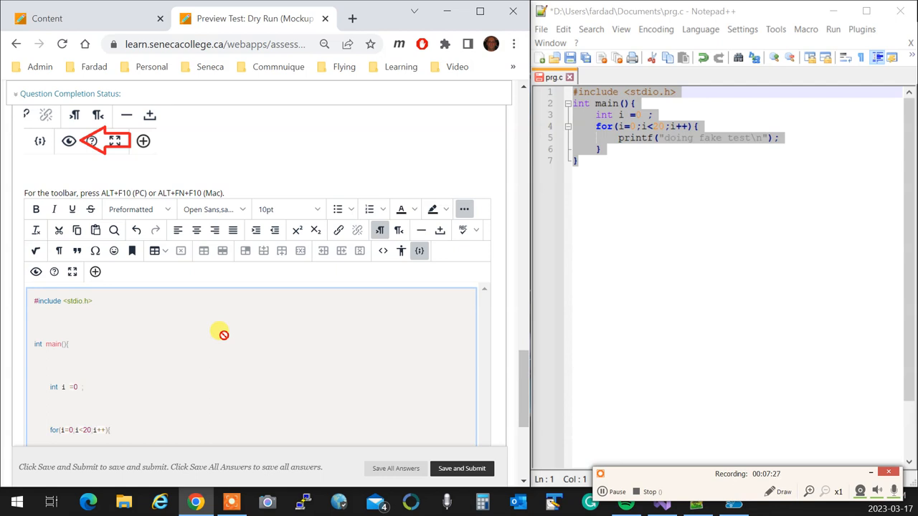
{"action": "scroll", "scroll_direction": "down", "scroll_amount": 3}
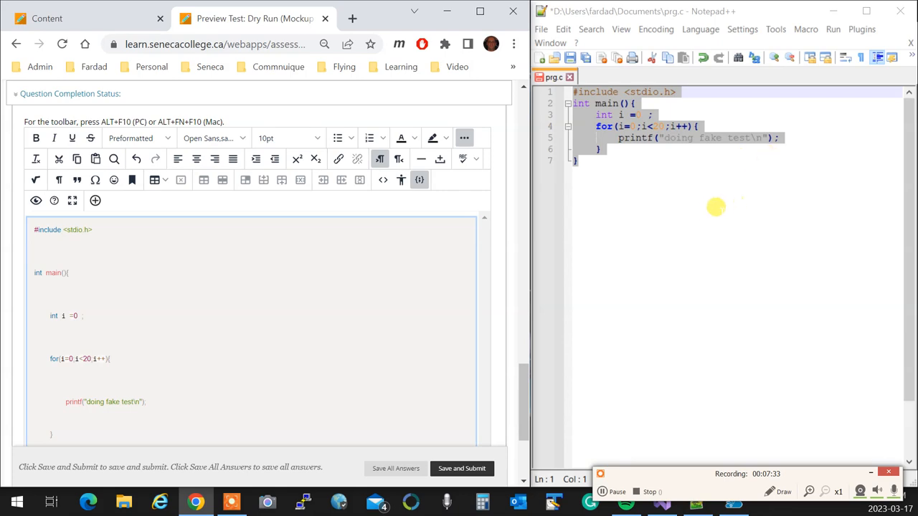
{"action": "mouse_move", "coordinate": [708, 211]}
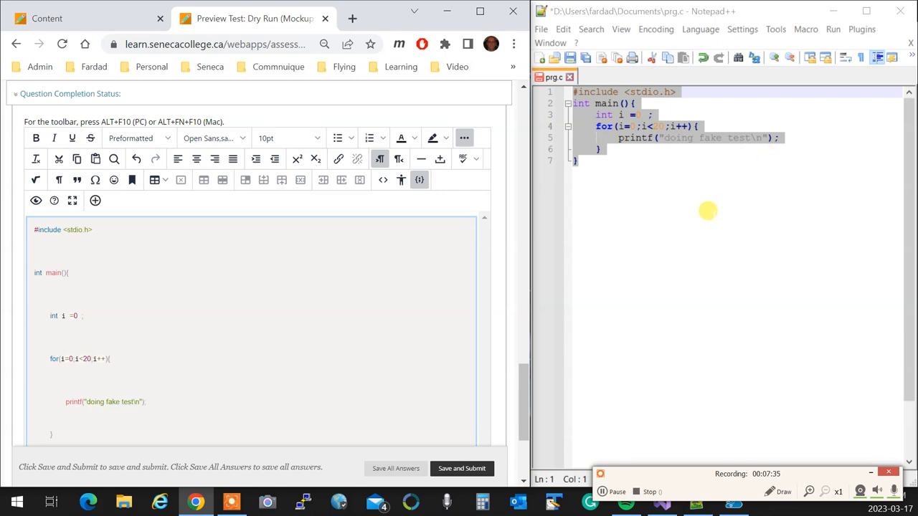
{"action": "mouse_move", "coordinate": [662, 256]}
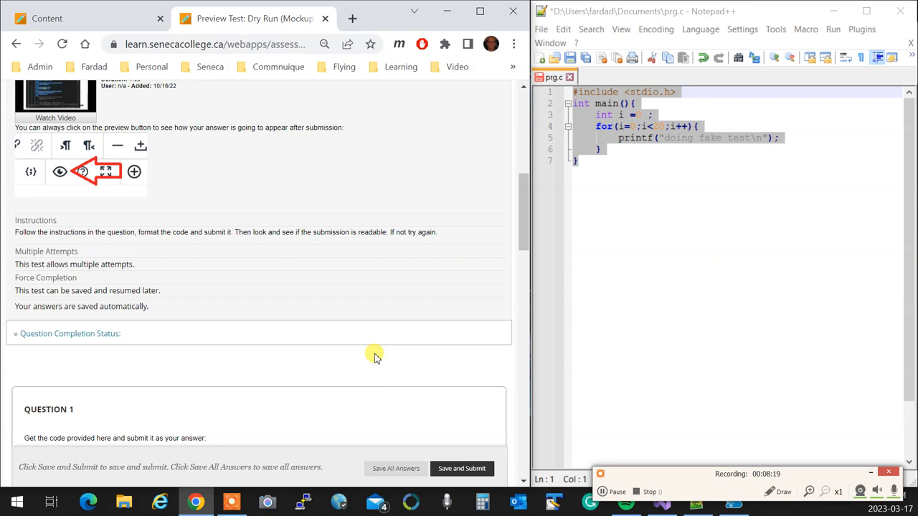
{"action": "mouse_move", "coordinate": [336, 373]}
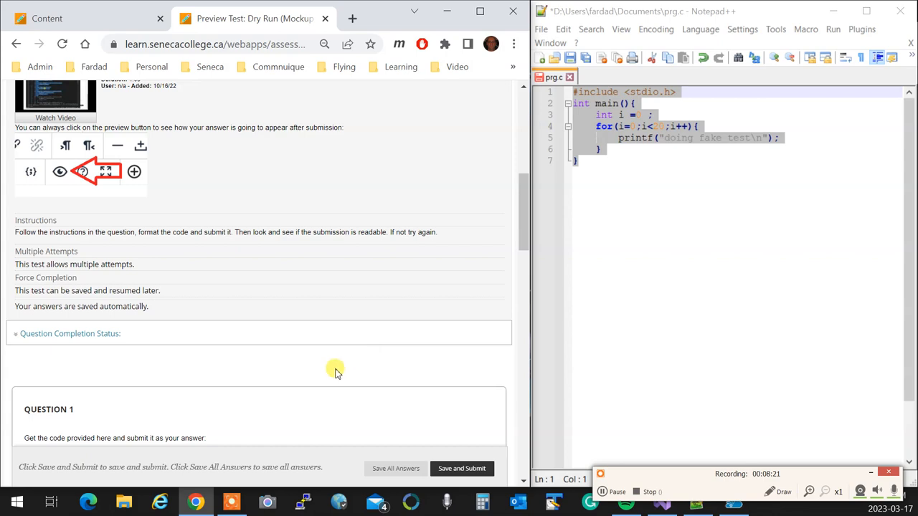